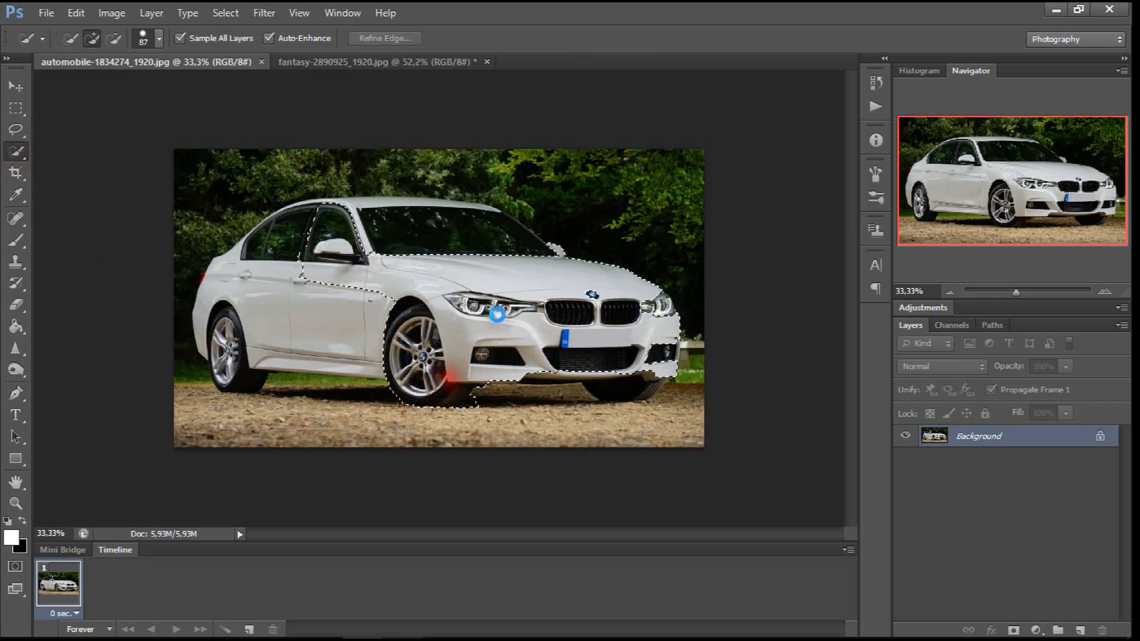
Step: Extend the Quick Selection over the rest of the white BMW, wheels included
left_click(294, 235)
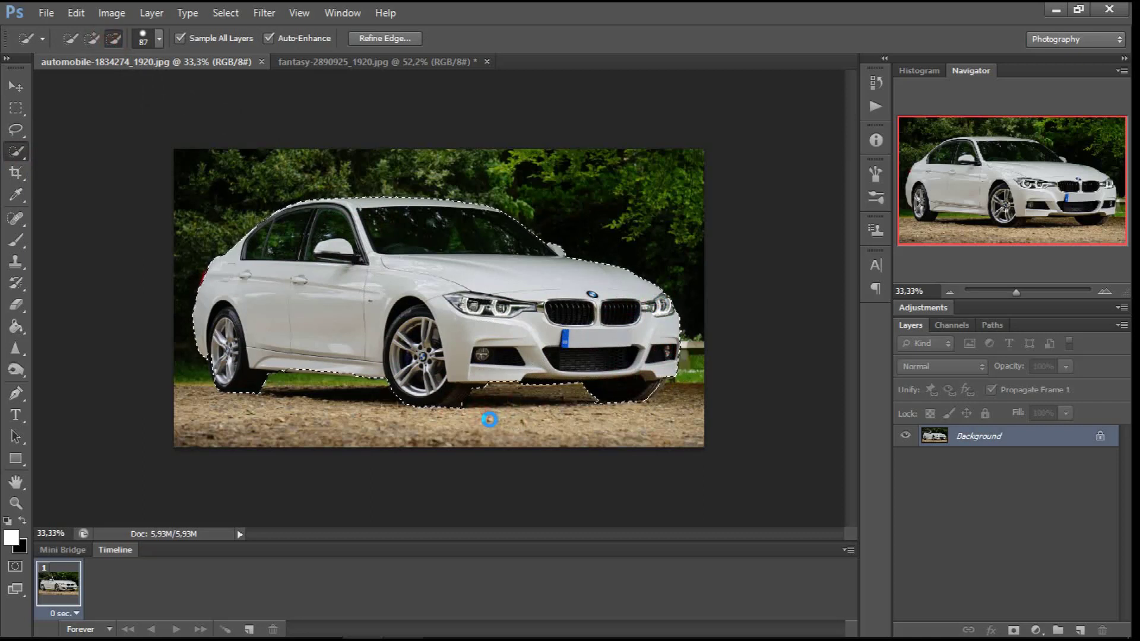
Step: Move the cut-out BMW into the desert document, scale it to about 66% beside the photographer and commit
left_click(111, 13)
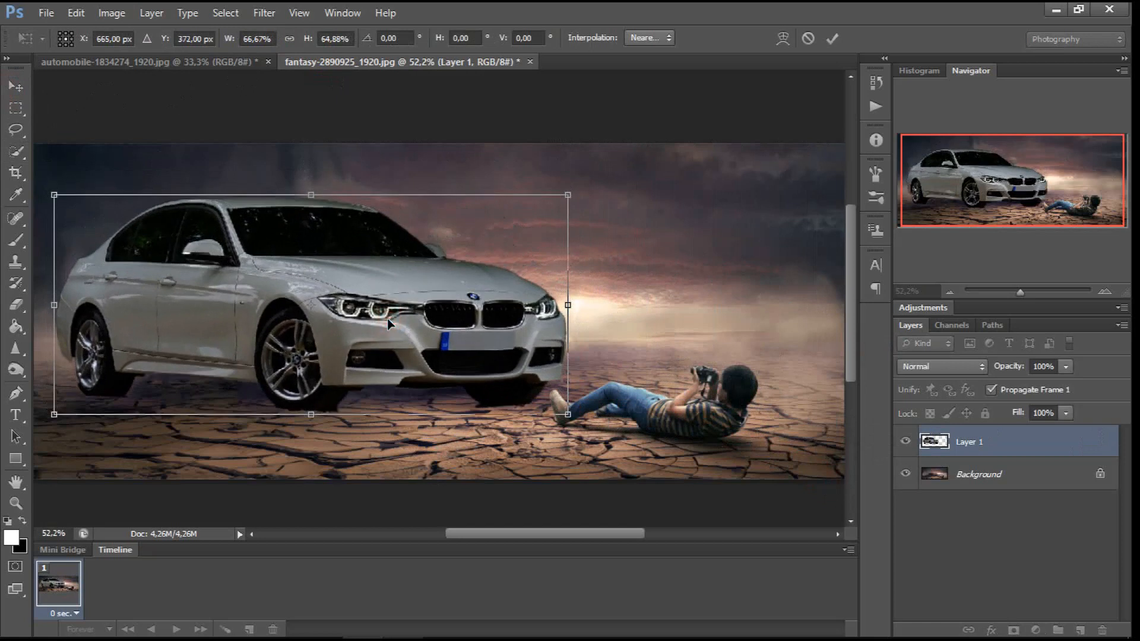
left_click(832, 38)
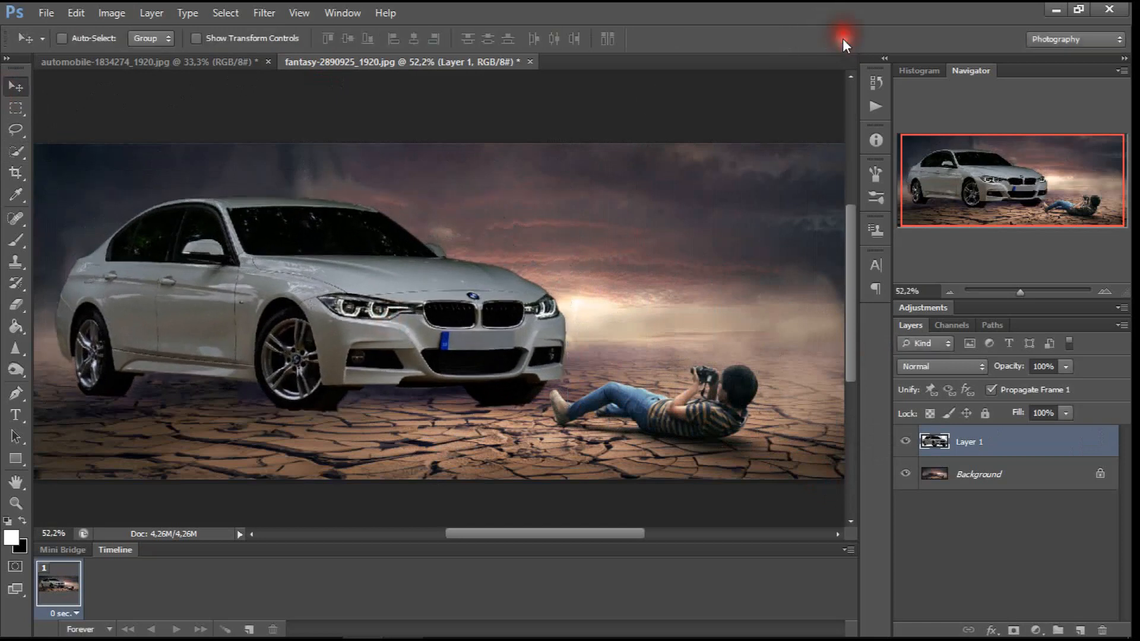
Step: Set Layer 1 to Overlay blending at 34% opacity so the car looks ghostly
left_click(940, 365)
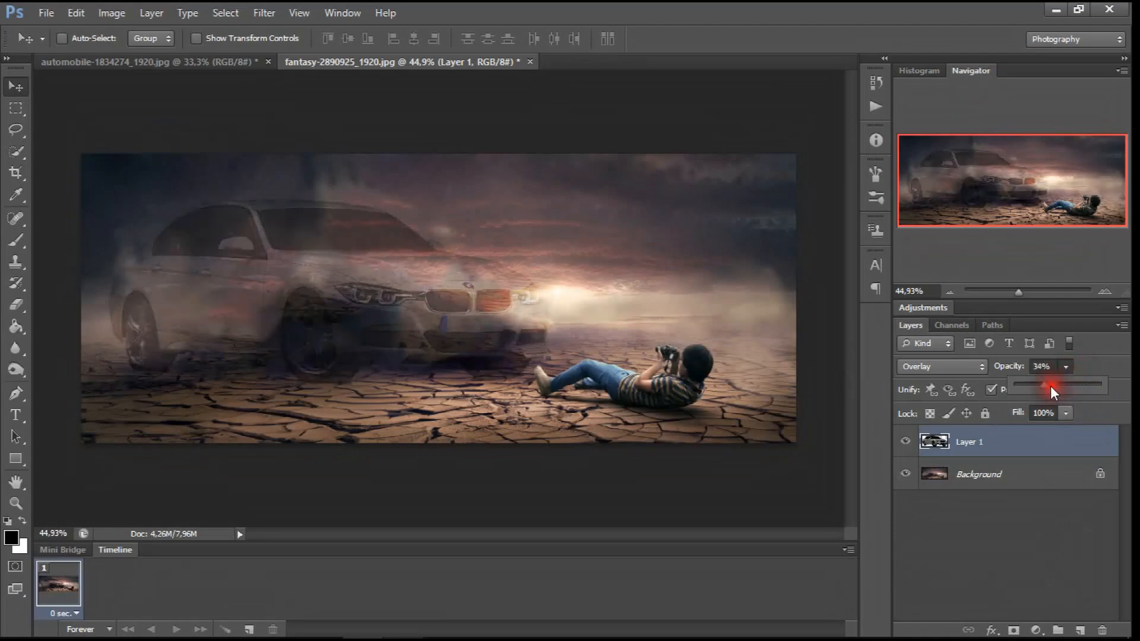
mouse_move(938, 93)
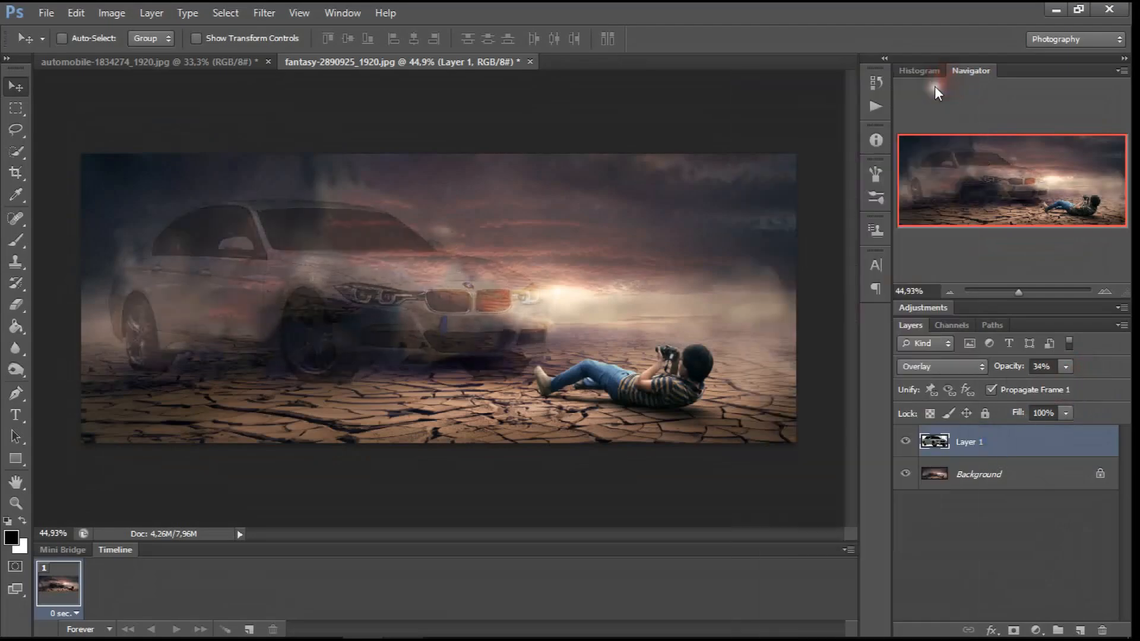
Step: Apply an Inner Bevel (depth 62, size 62) and a Drop Shadow to Layer 1 via Layer Style
double_click(969, 441)
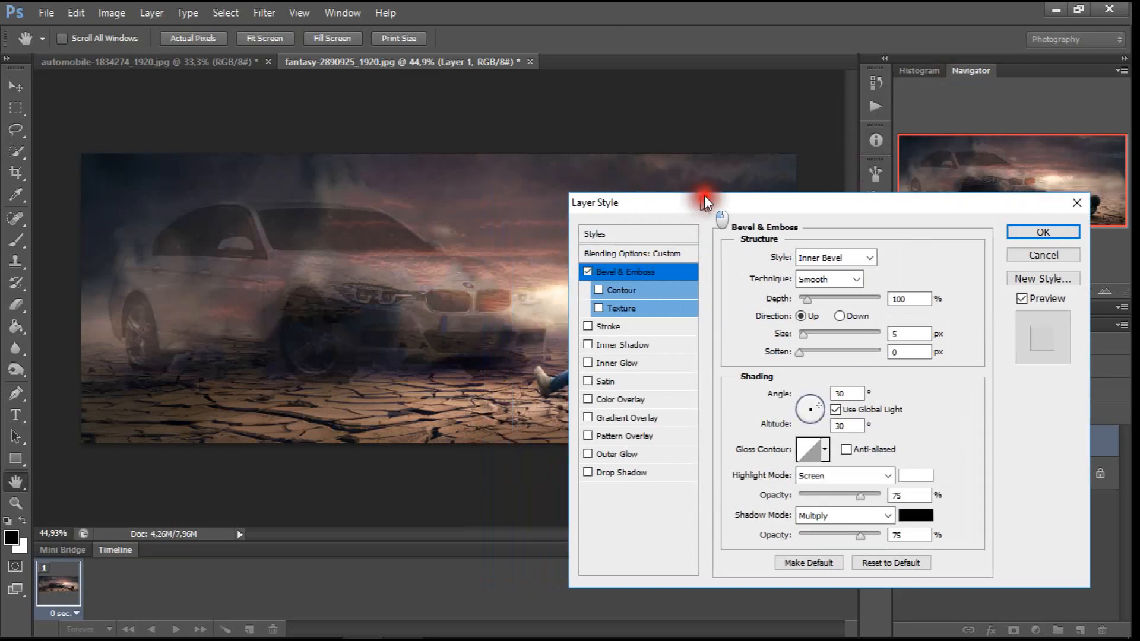
left_click(621, 472)
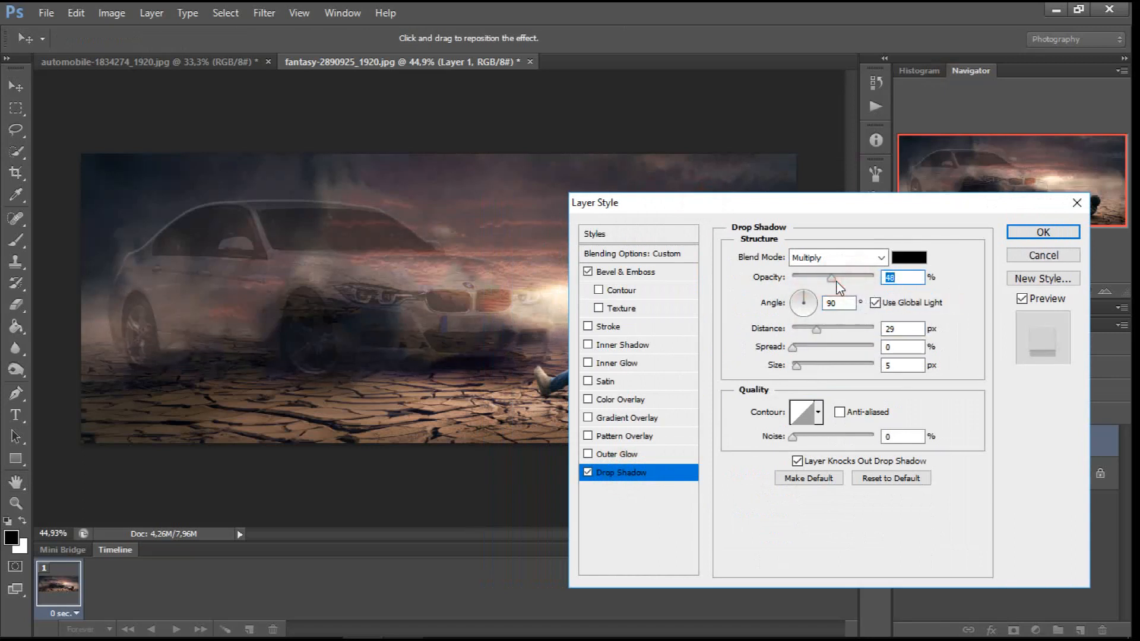
left_click(627, 271)
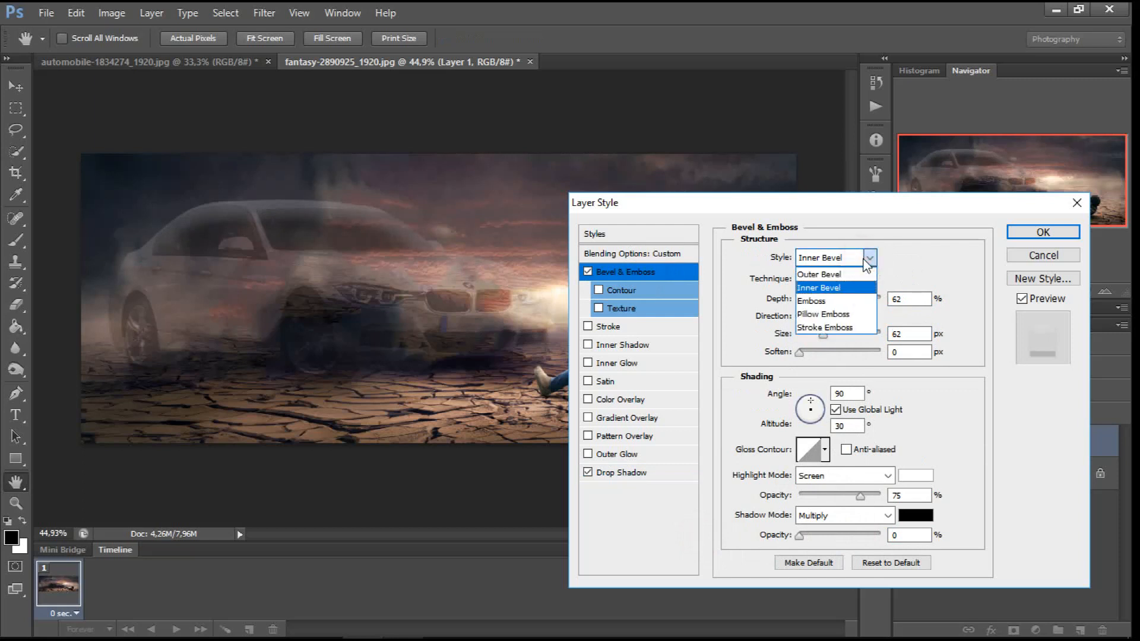
left_click(817, 287)
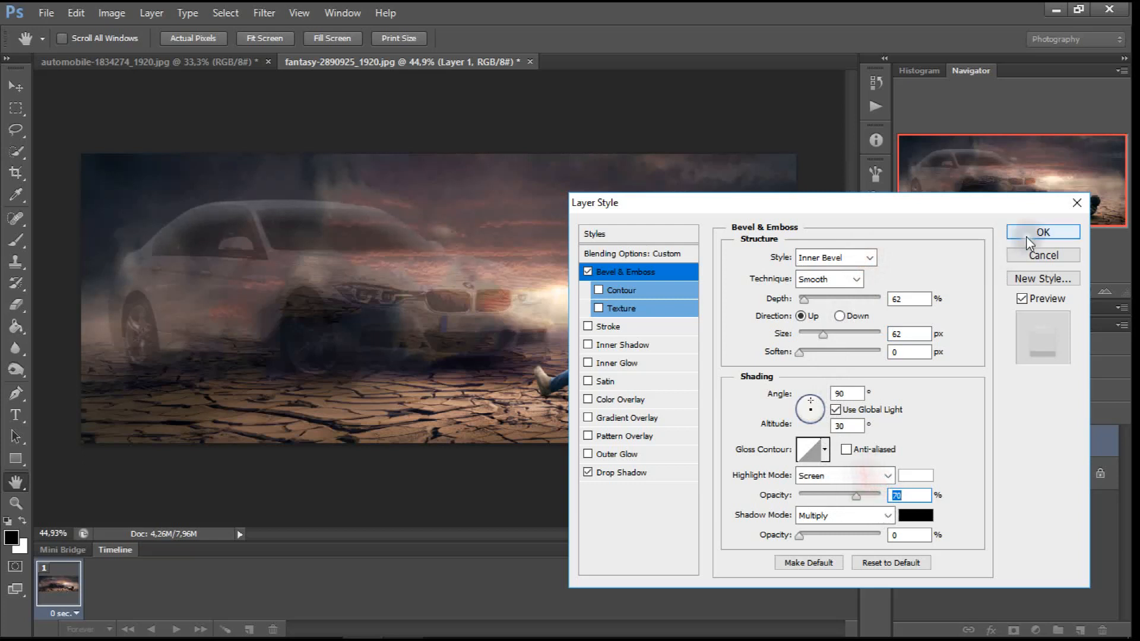
left_click(1042, 231)
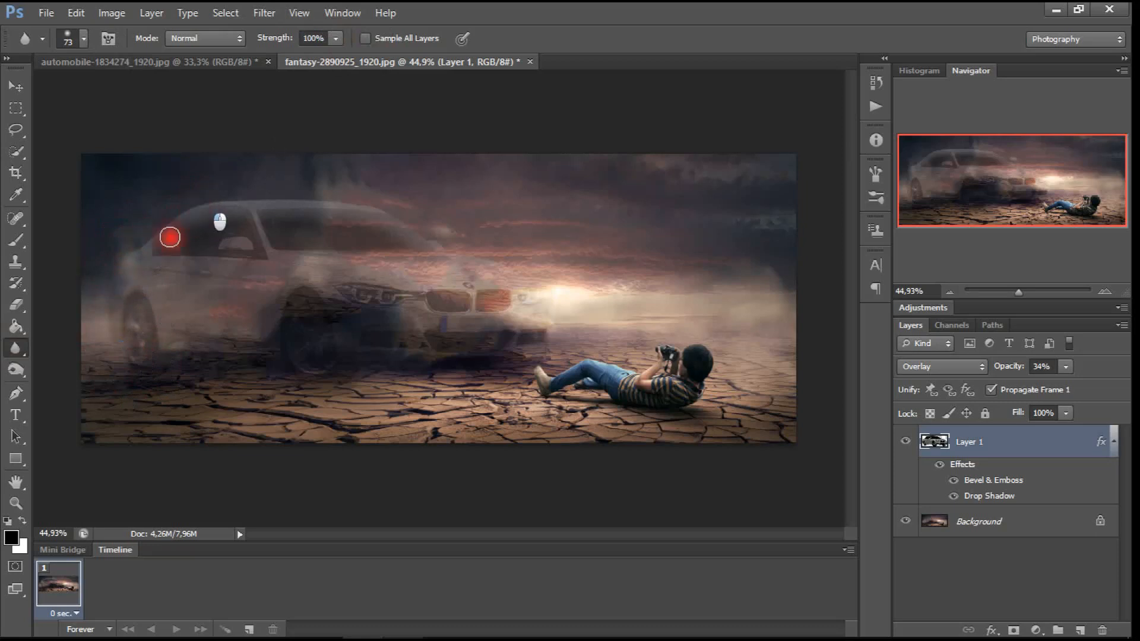
mouse_move(360, 228)
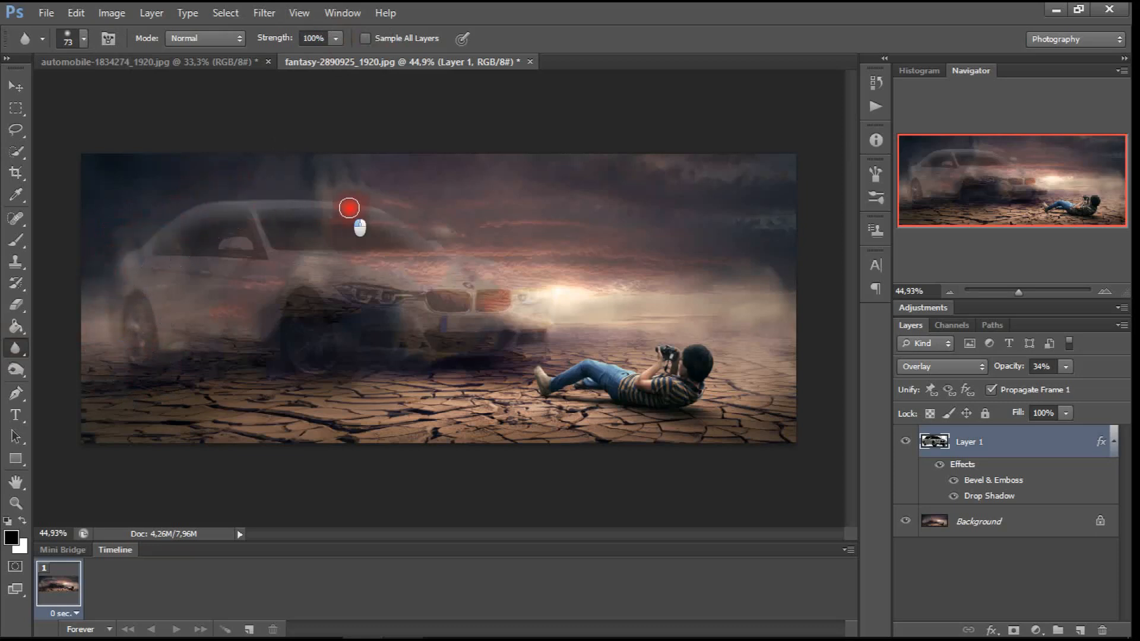
mouse_move(214, 199)
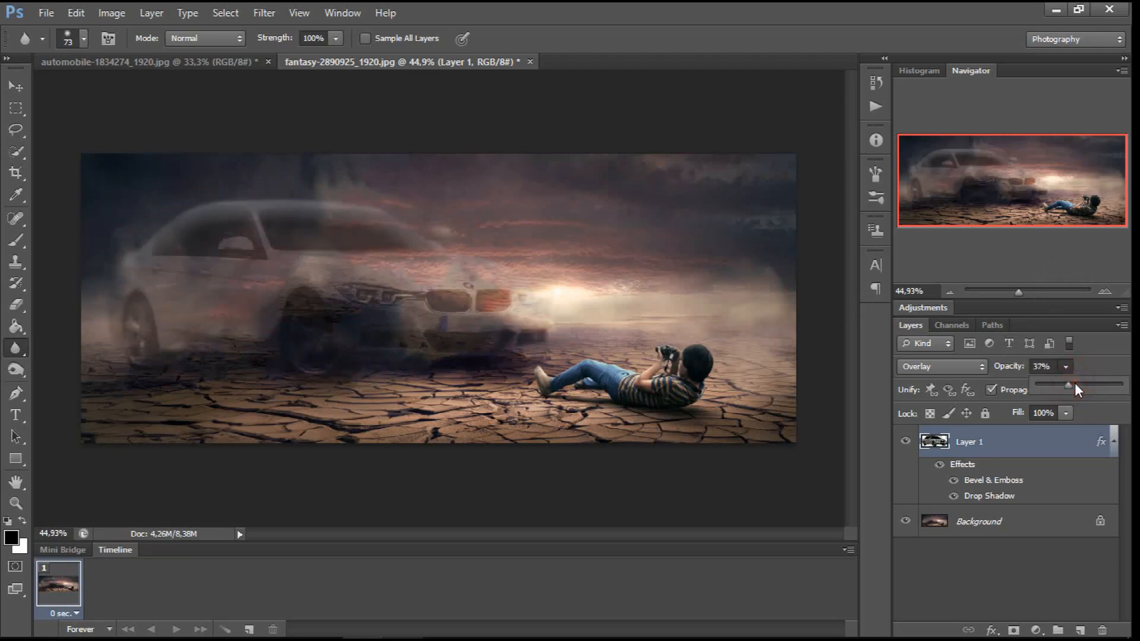
Step: Finish blurring the car's edges with Layer 1 at 37% opacity and return to the Move tool
left_click(16, 85)
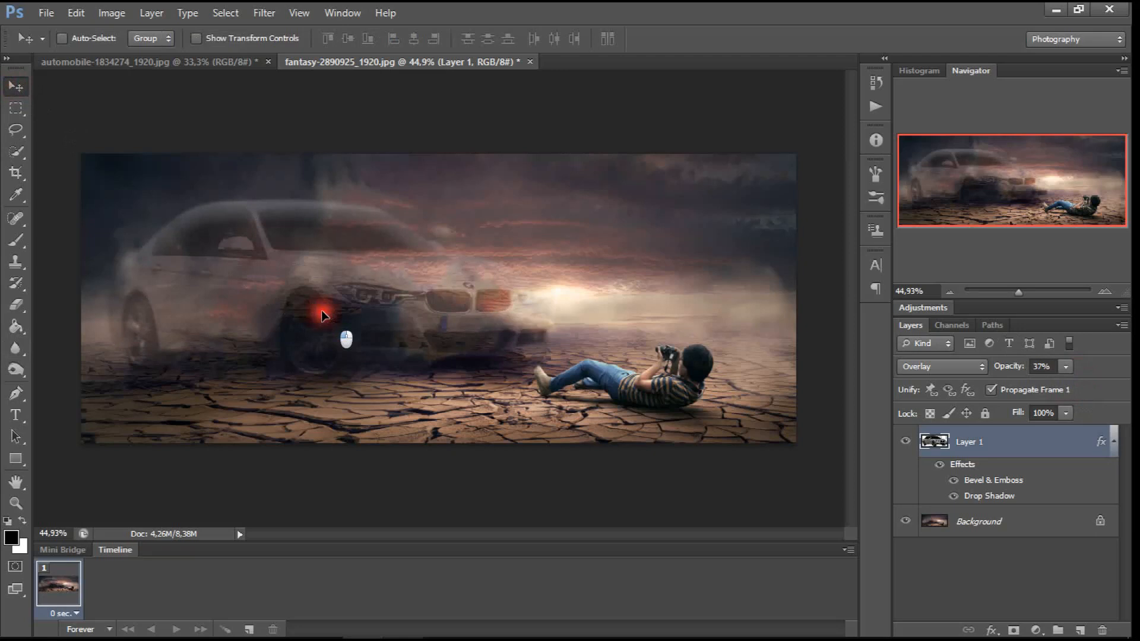